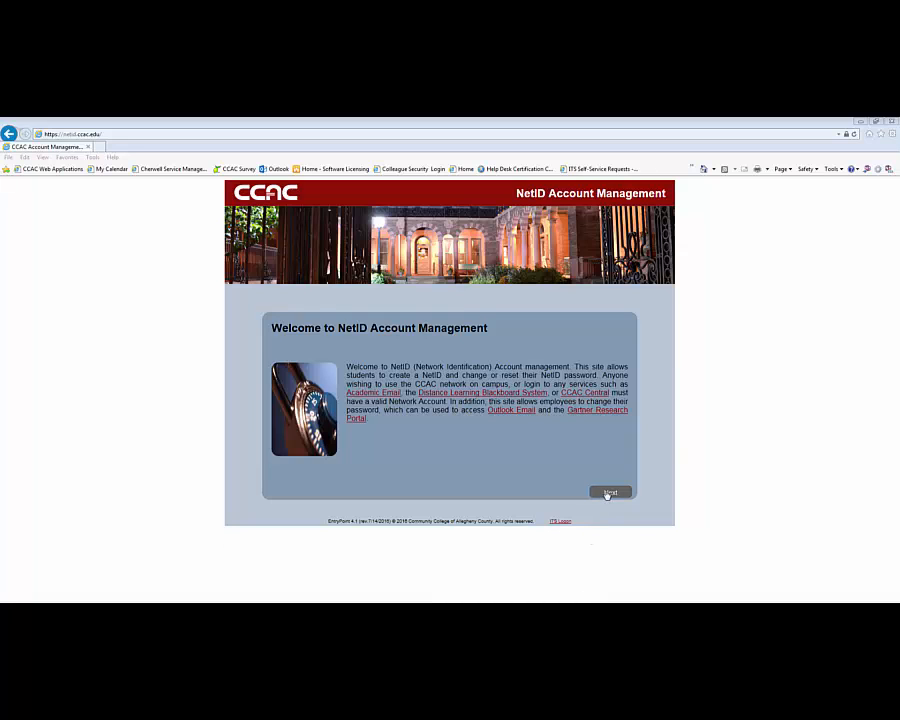
- Pass the welcome page, verify the captcha 'JPHZ', and enter Colleague ID 1234567
left_click(609, 491)
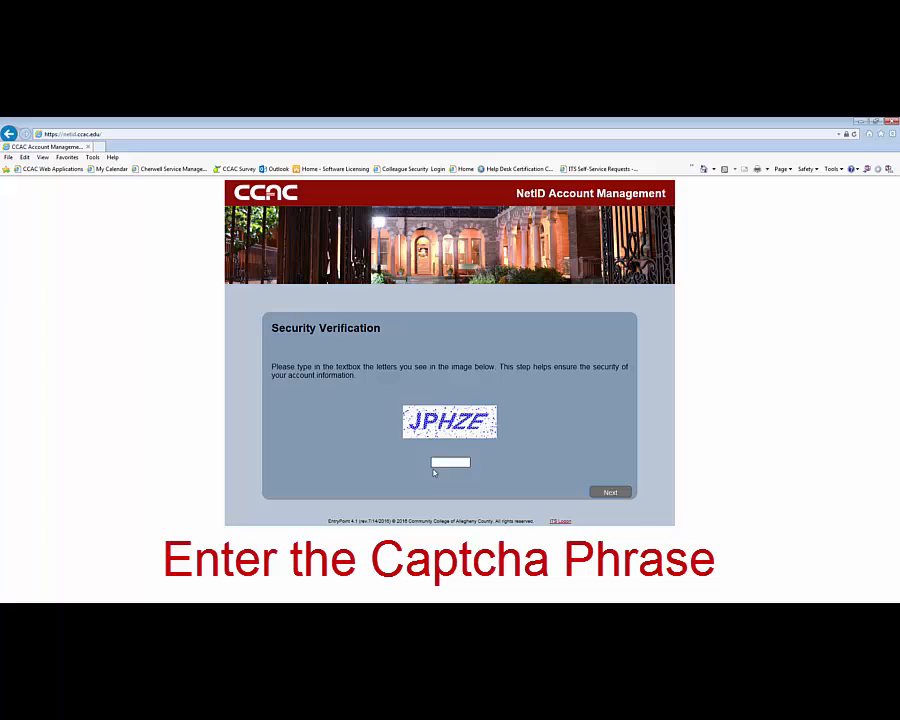
type("JPHZ")
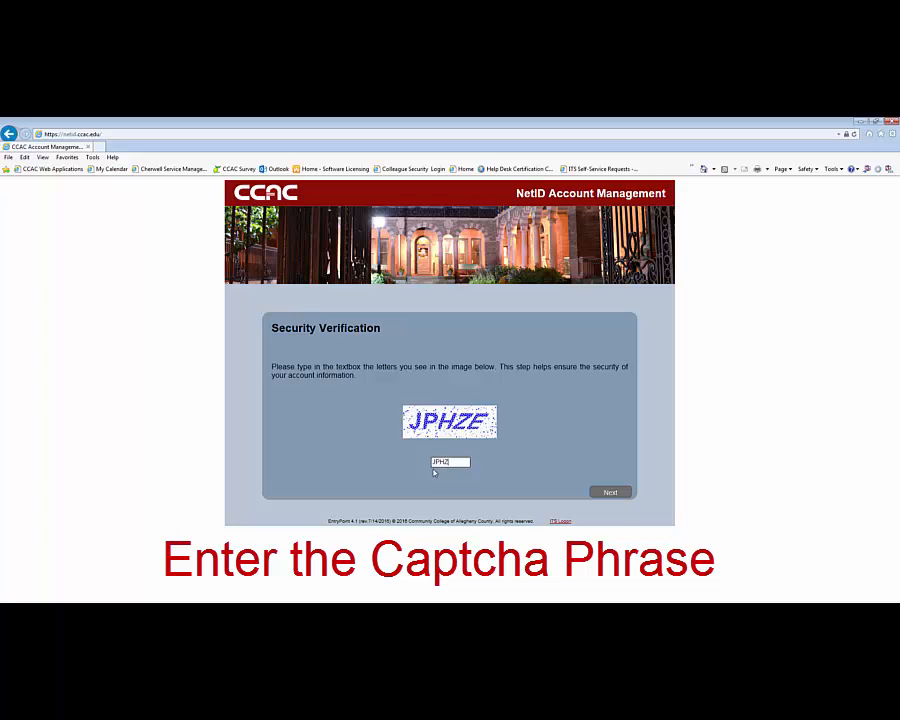
left_click(610, 491)
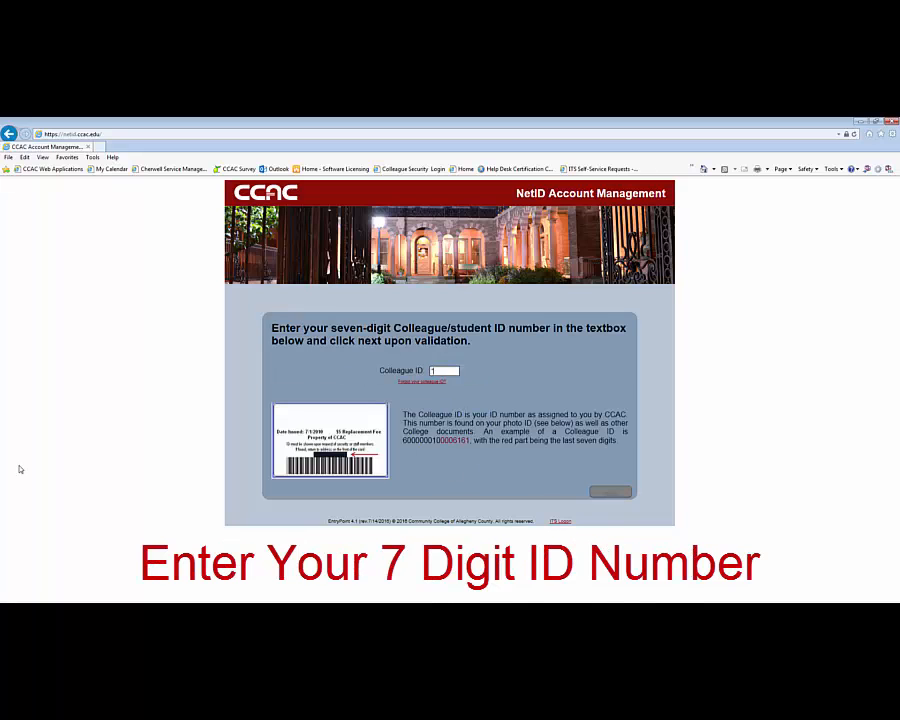
type("1234567")
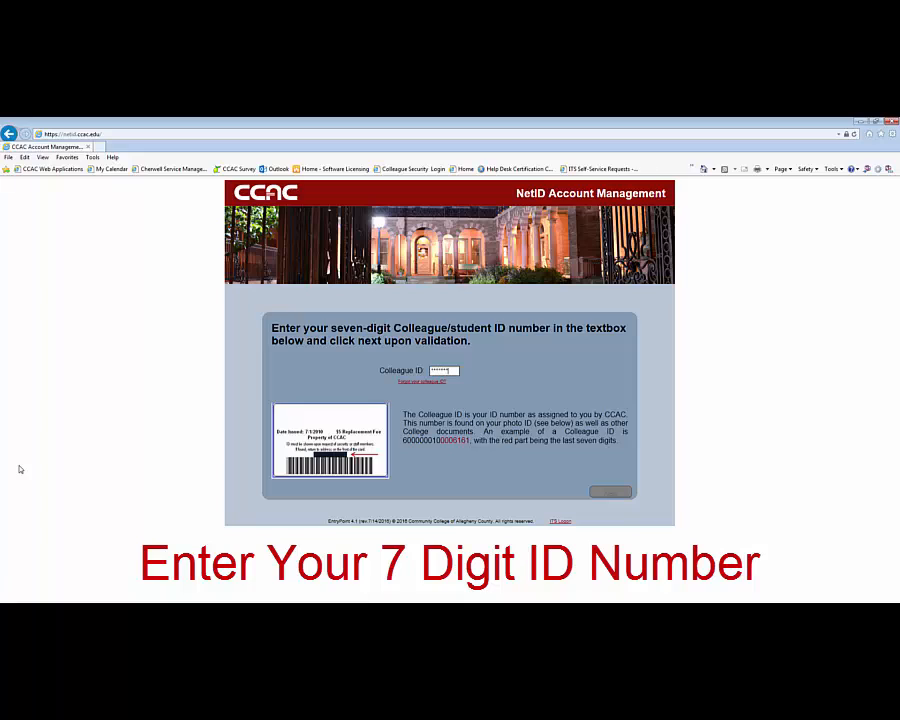
- Submit the Colleague ID and continue with Change Password to the MyCCAC and email access notice
left_click(610, 491)
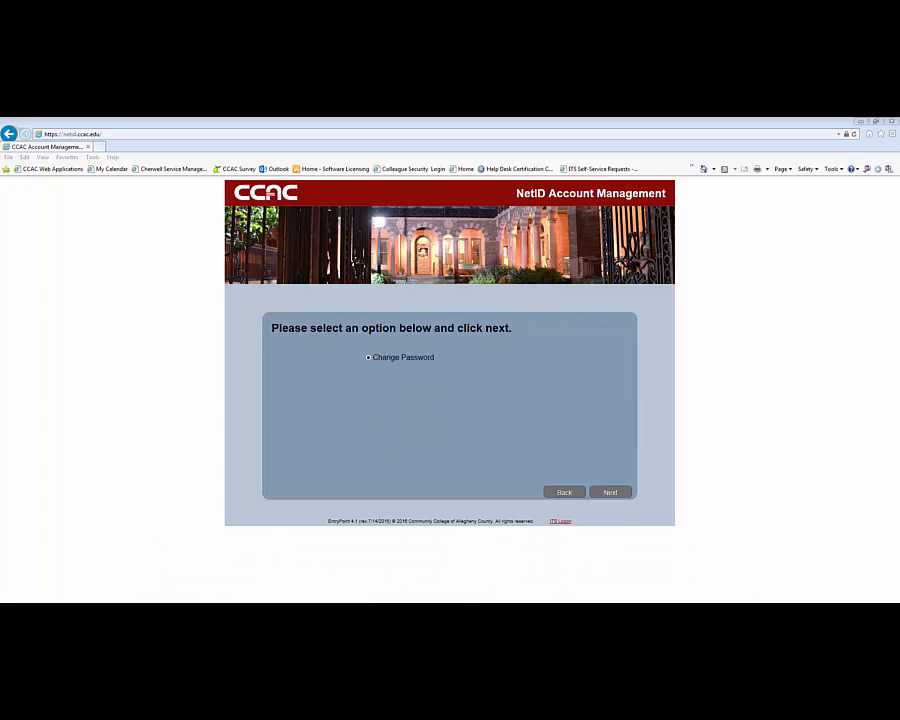
mouse_move(179, 527)
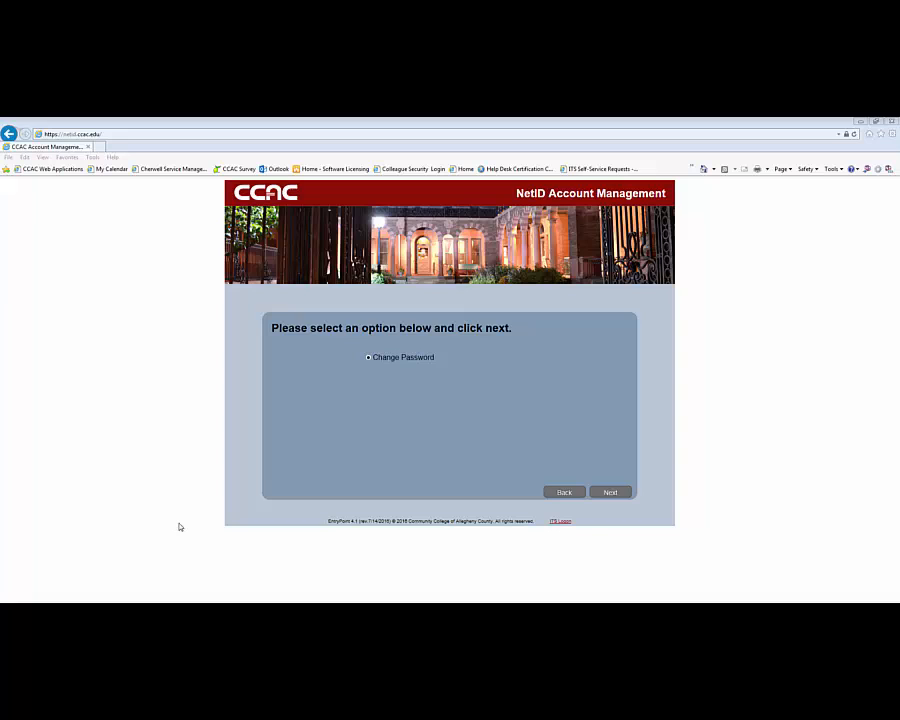
mouse_move(415, 532)
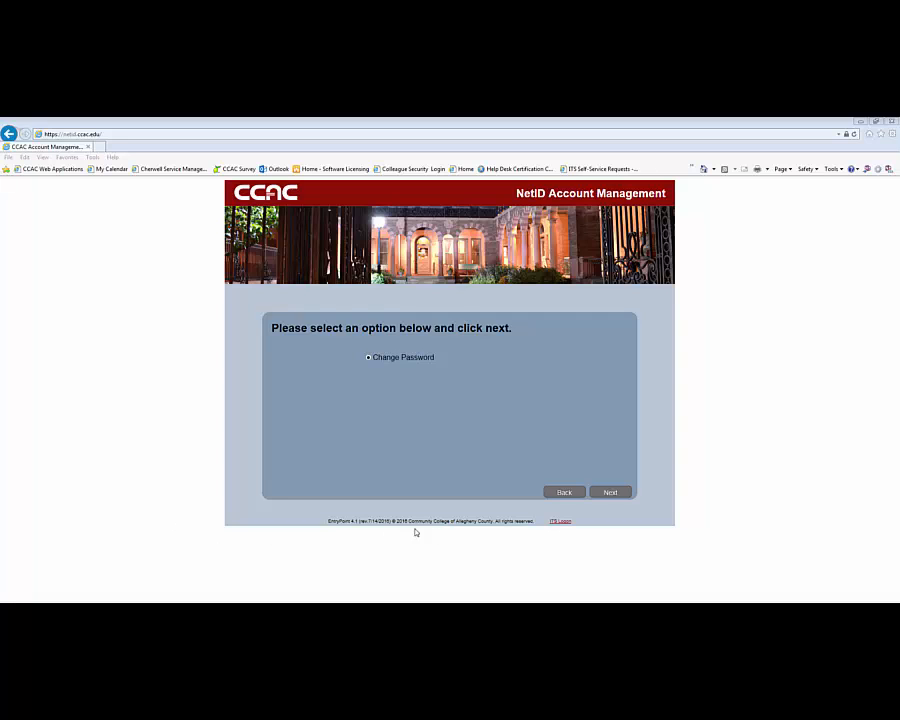
mouse_move(415, 533)
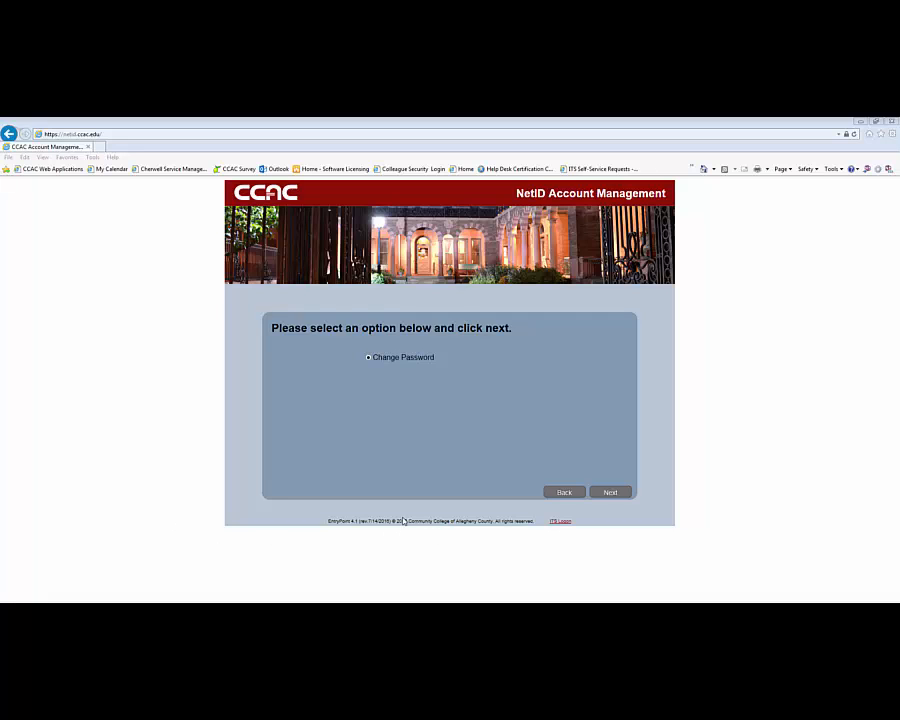
mouse_move(608, 483)
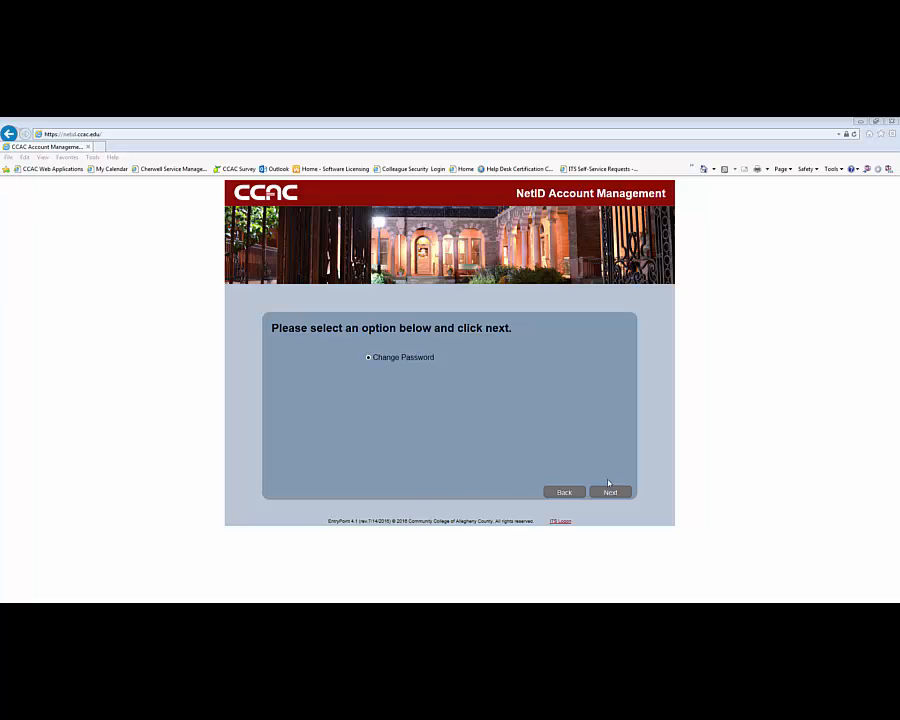
left_click(610, 491)
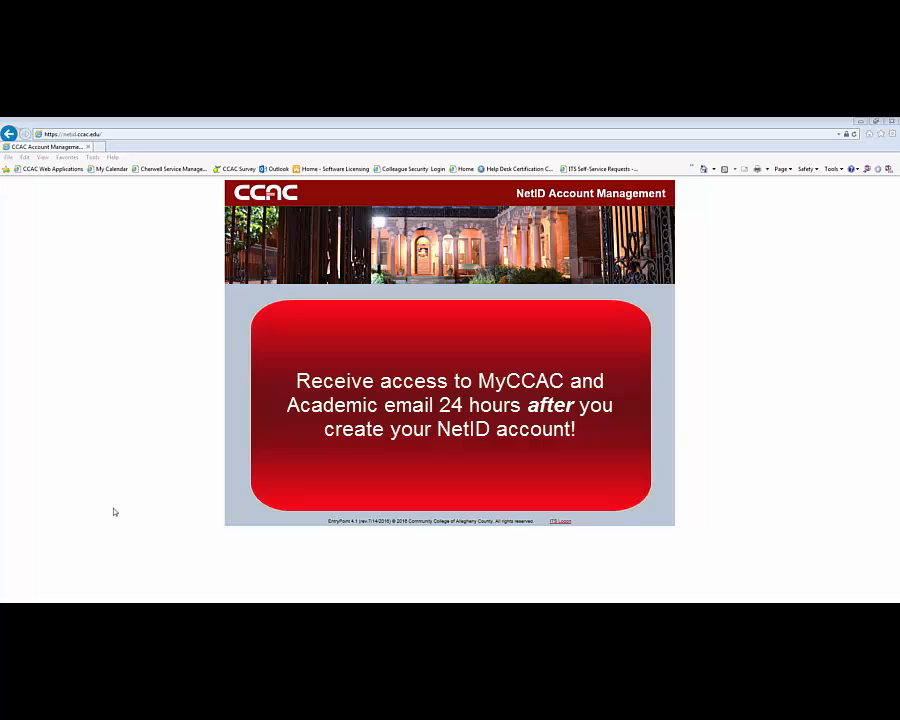
mouse_move(120, 536)
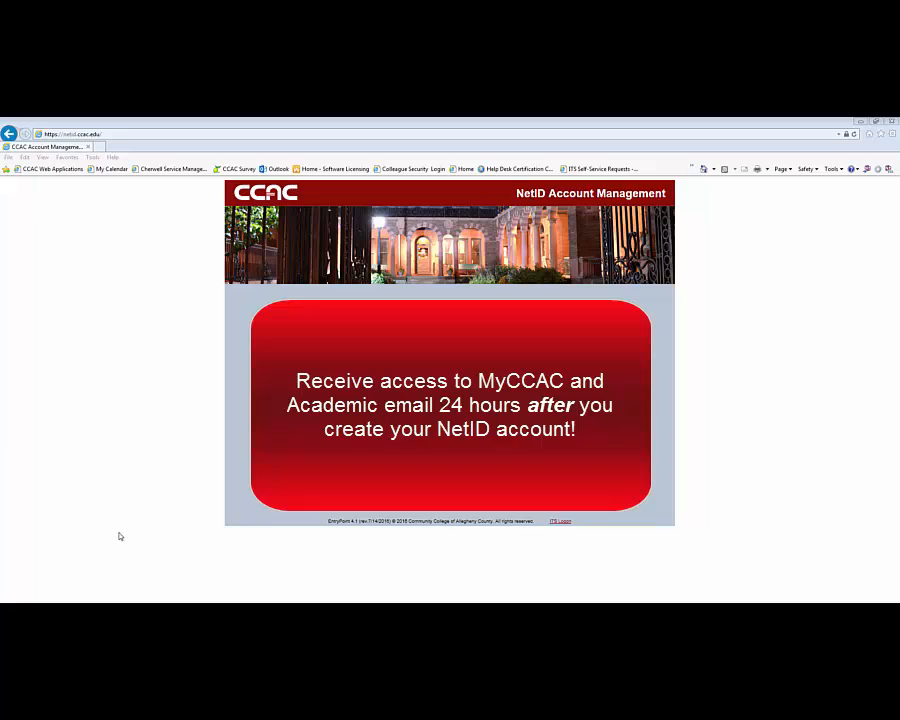